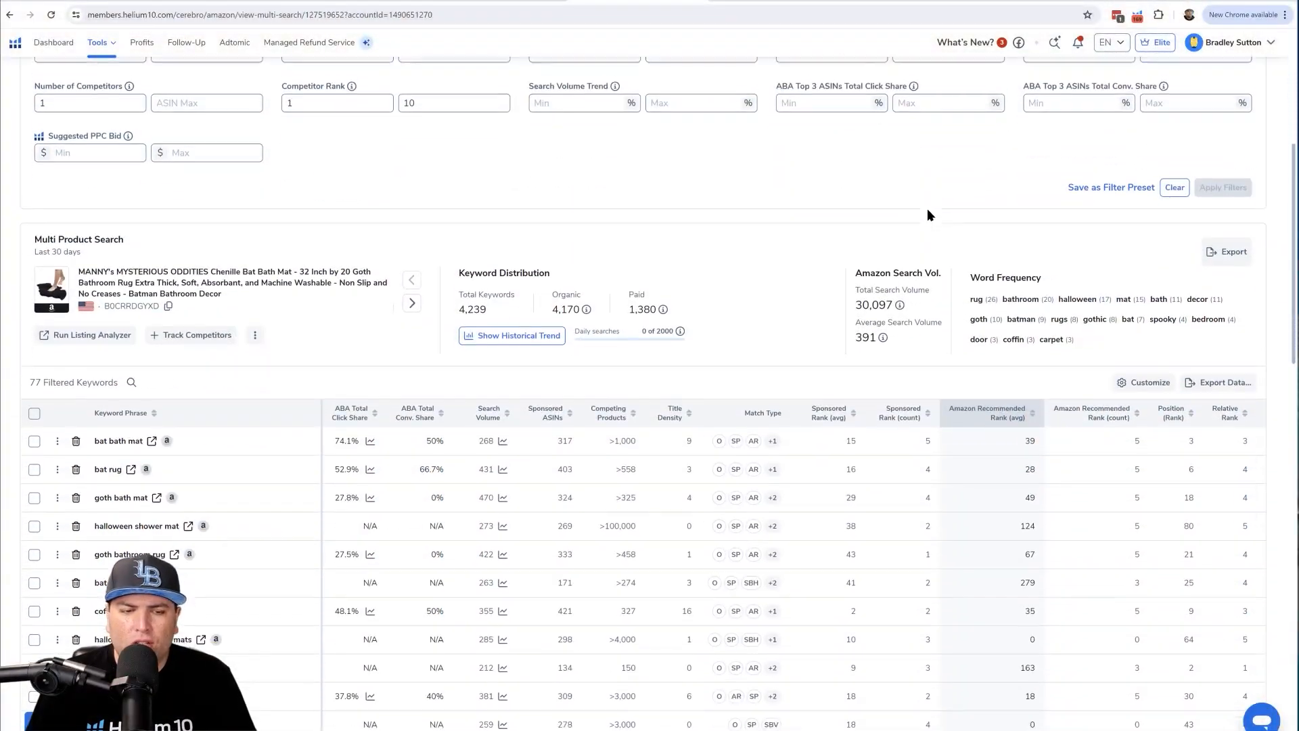
# Copy the 77 filtered Cerebro keywords to the clipboard via Export Data
pyautogui.scroll(-3)
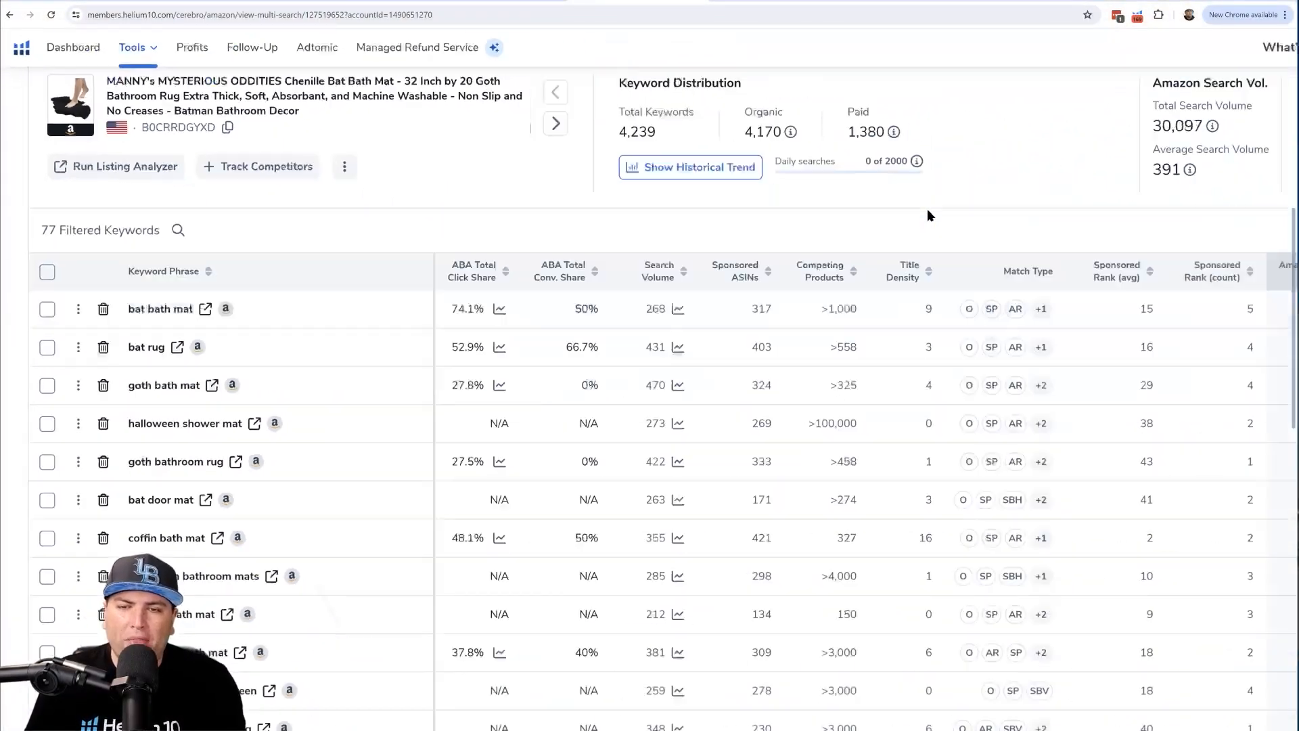
pyautogui.scroll(-3)
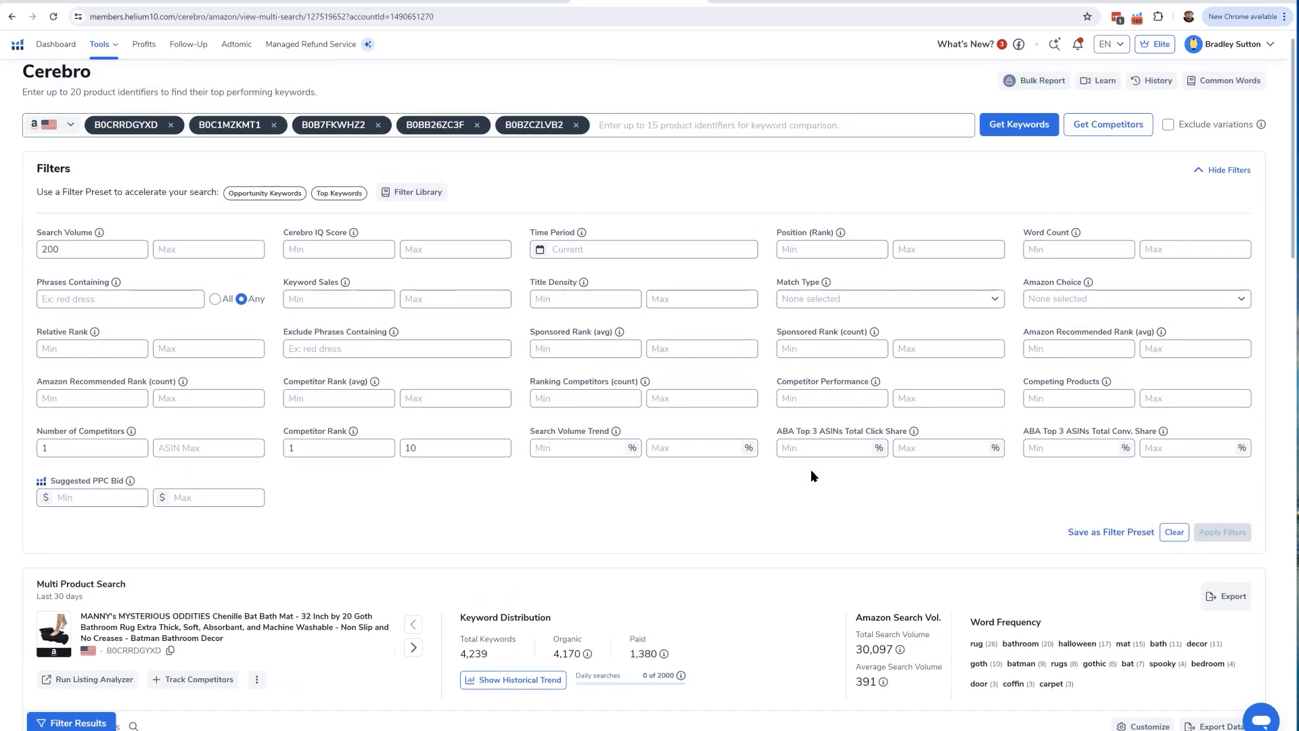
pyautogui.click(106, 44)
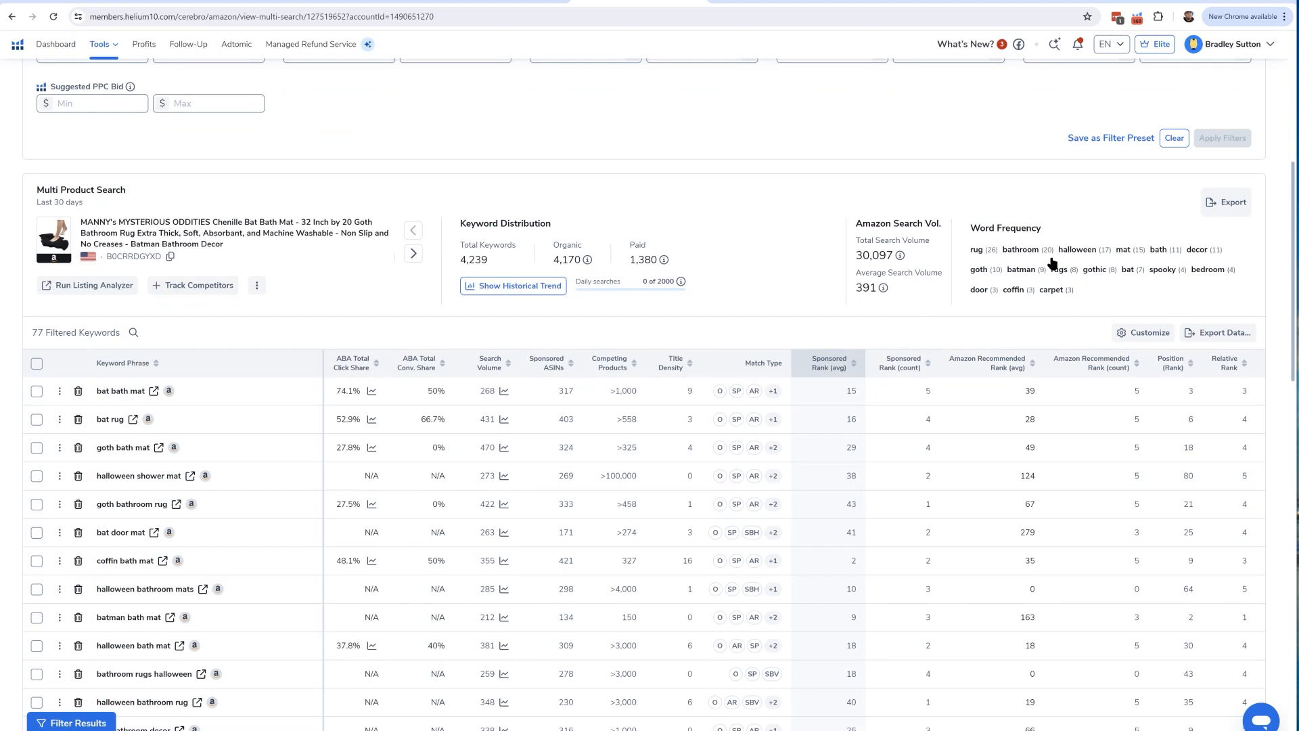
pyautogui.click(1219, 333)
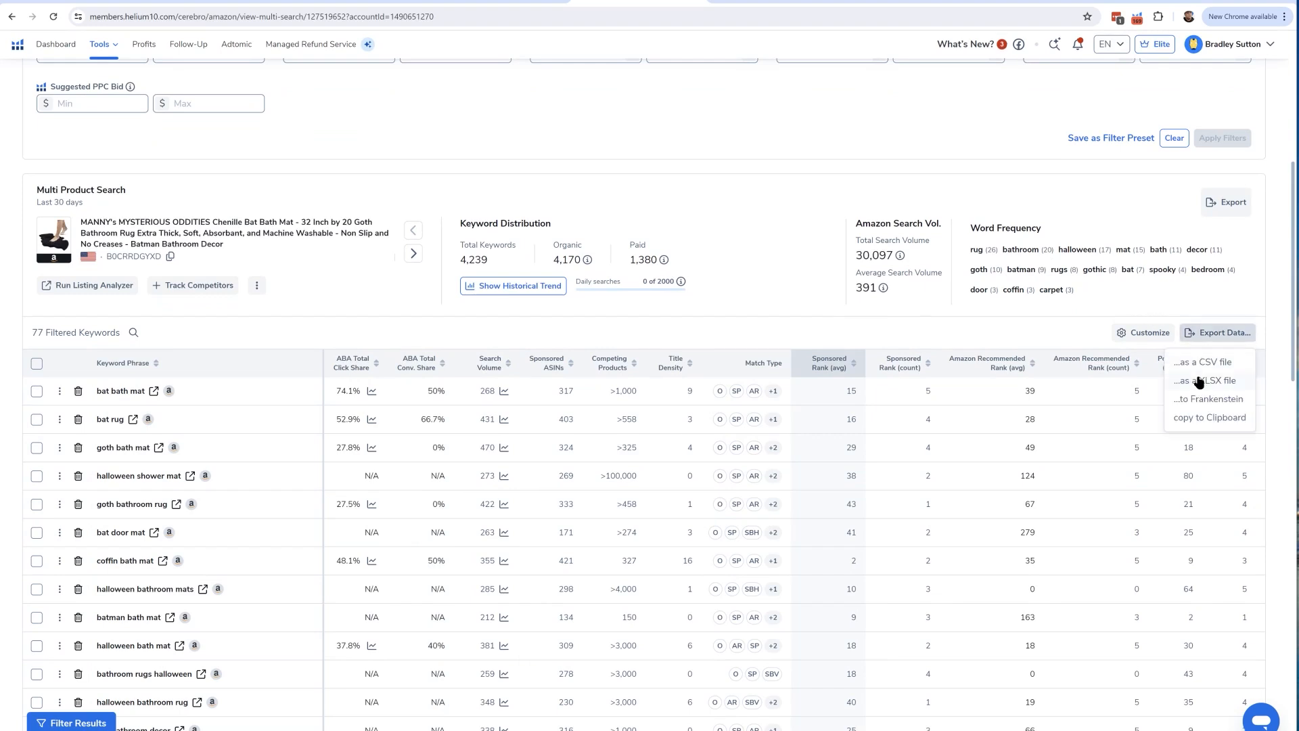
pyautogui.click(490, 105)
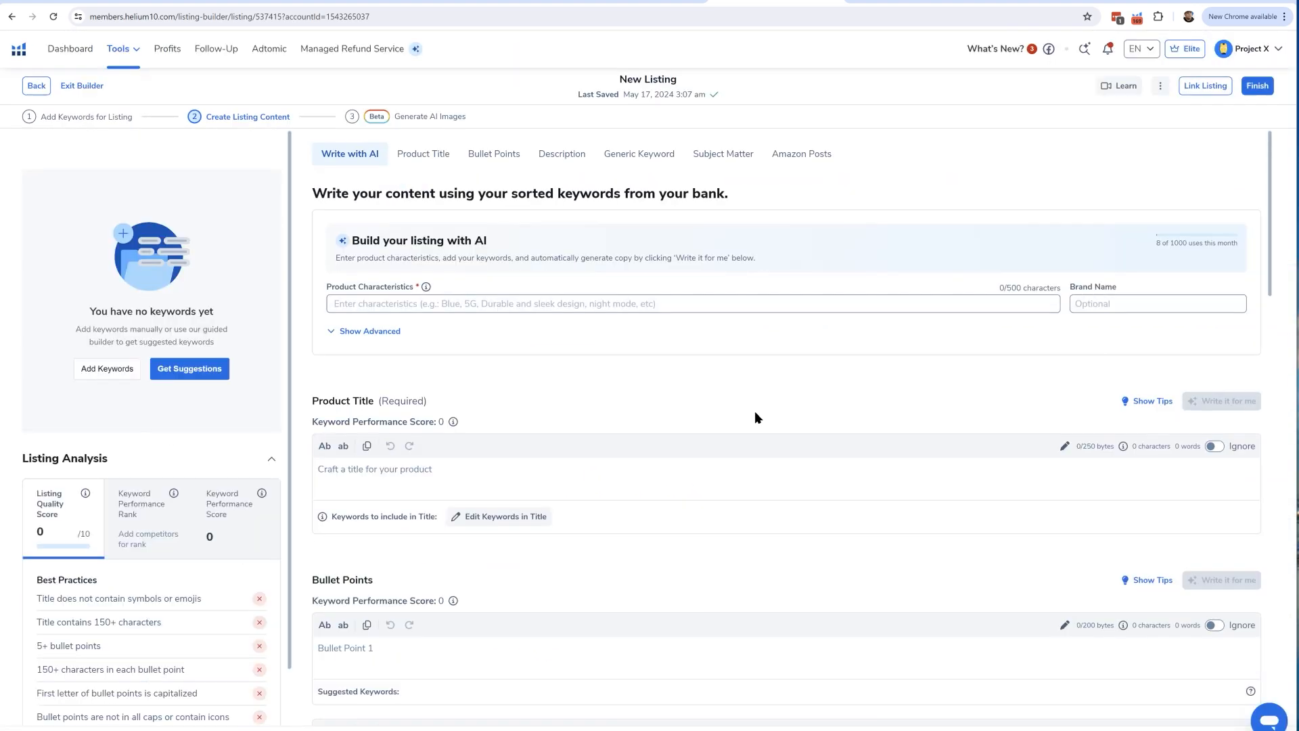
pyautogui.moveTo(82, 132)
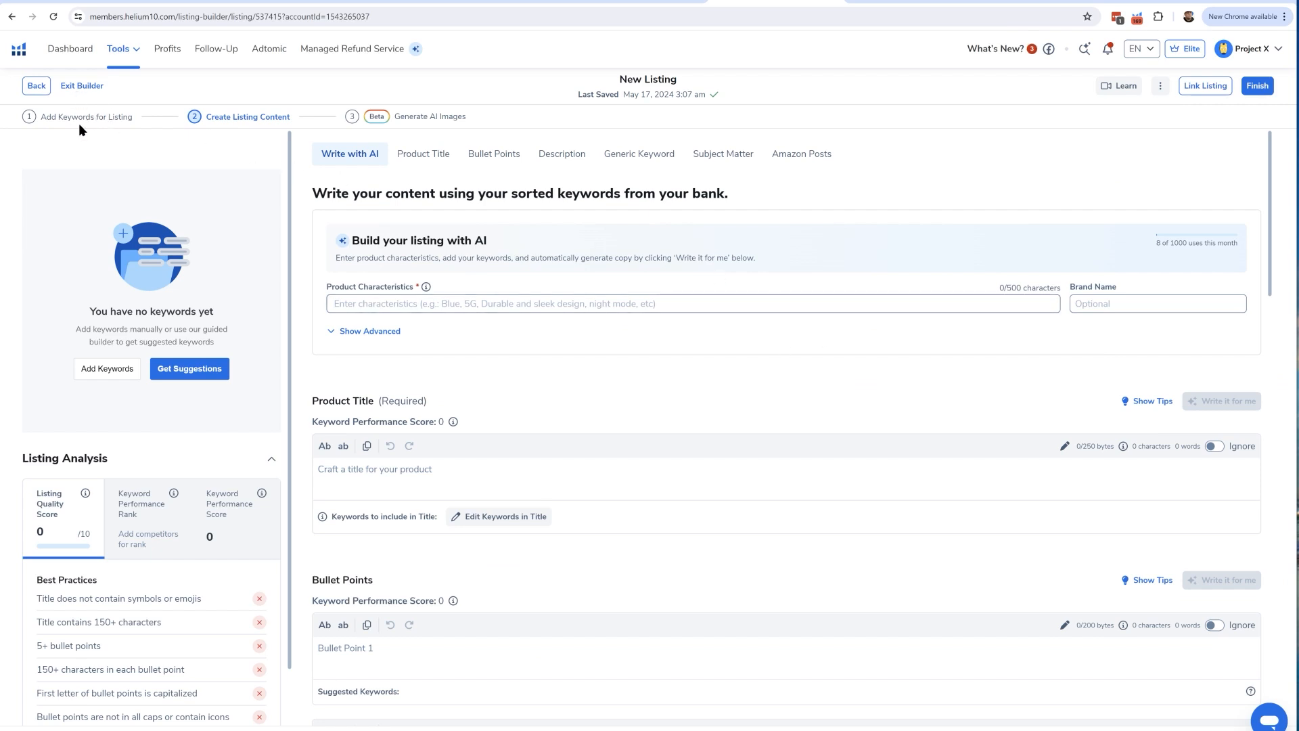
# Manually paste the 77 copied keywords and add them to the keyword bank
pyautogui.click(87, 117)
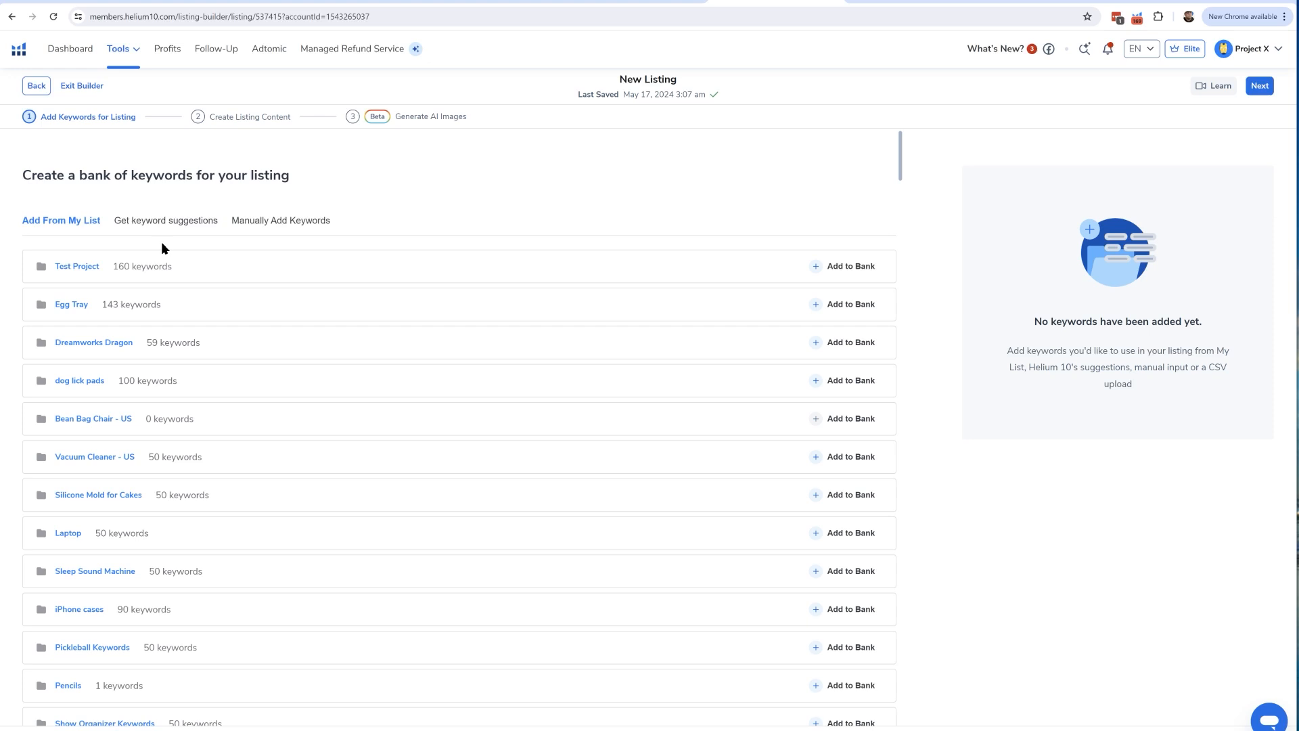
pyautogui.click(281, 220)
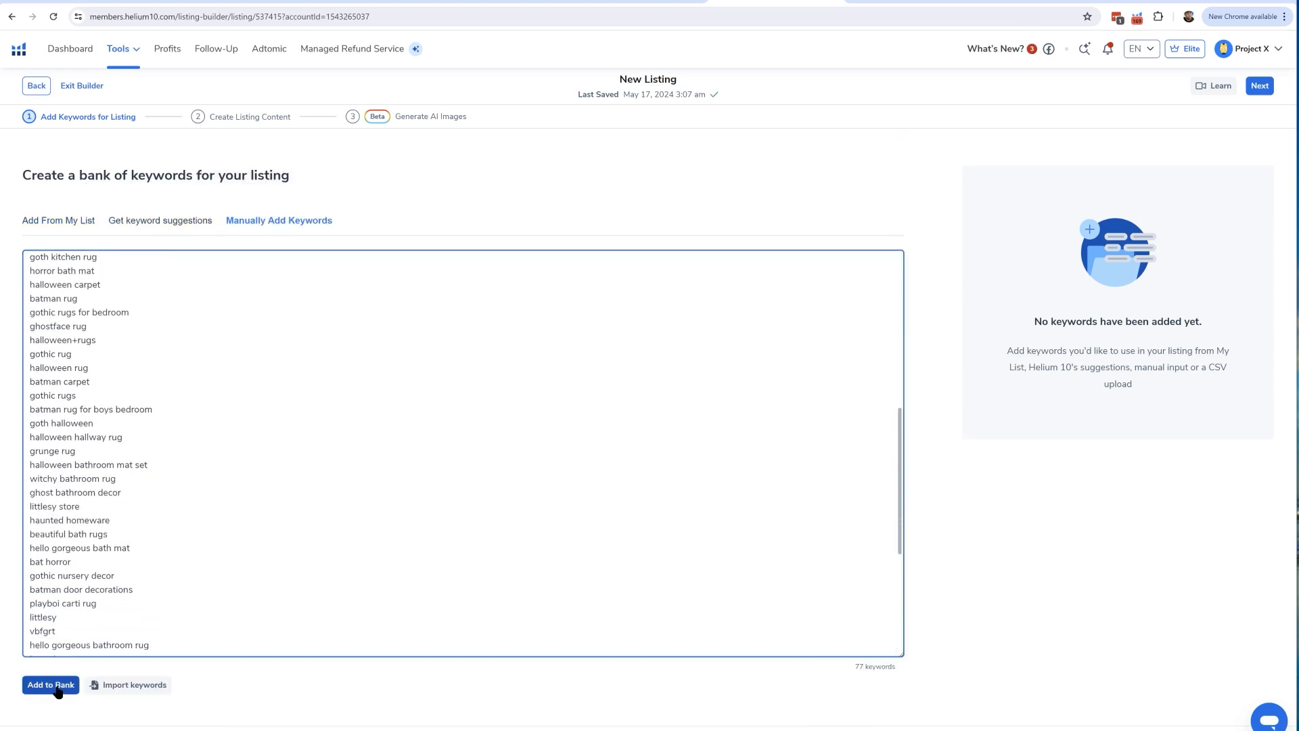
pyautogui.click(46, 704)
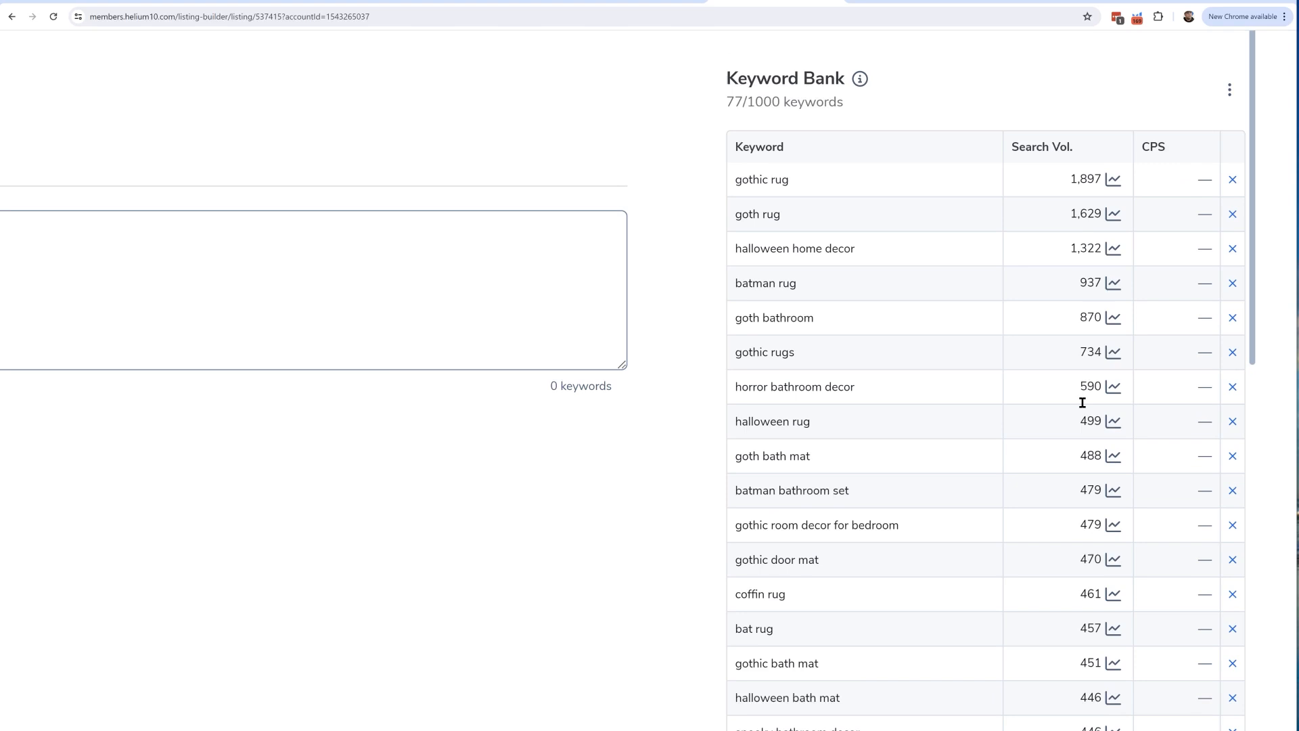
pyautogui.moveTo(1164, 183)
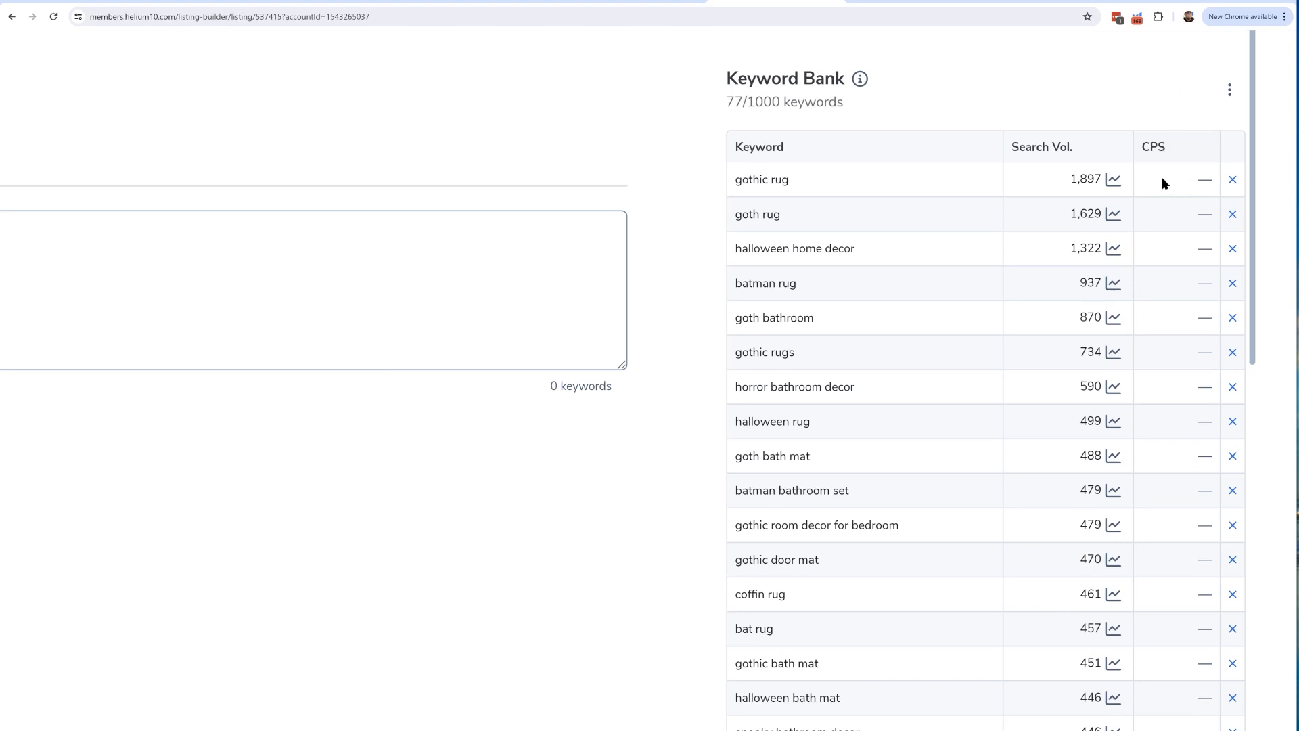
pyautogui.moveTo(1166, 156)
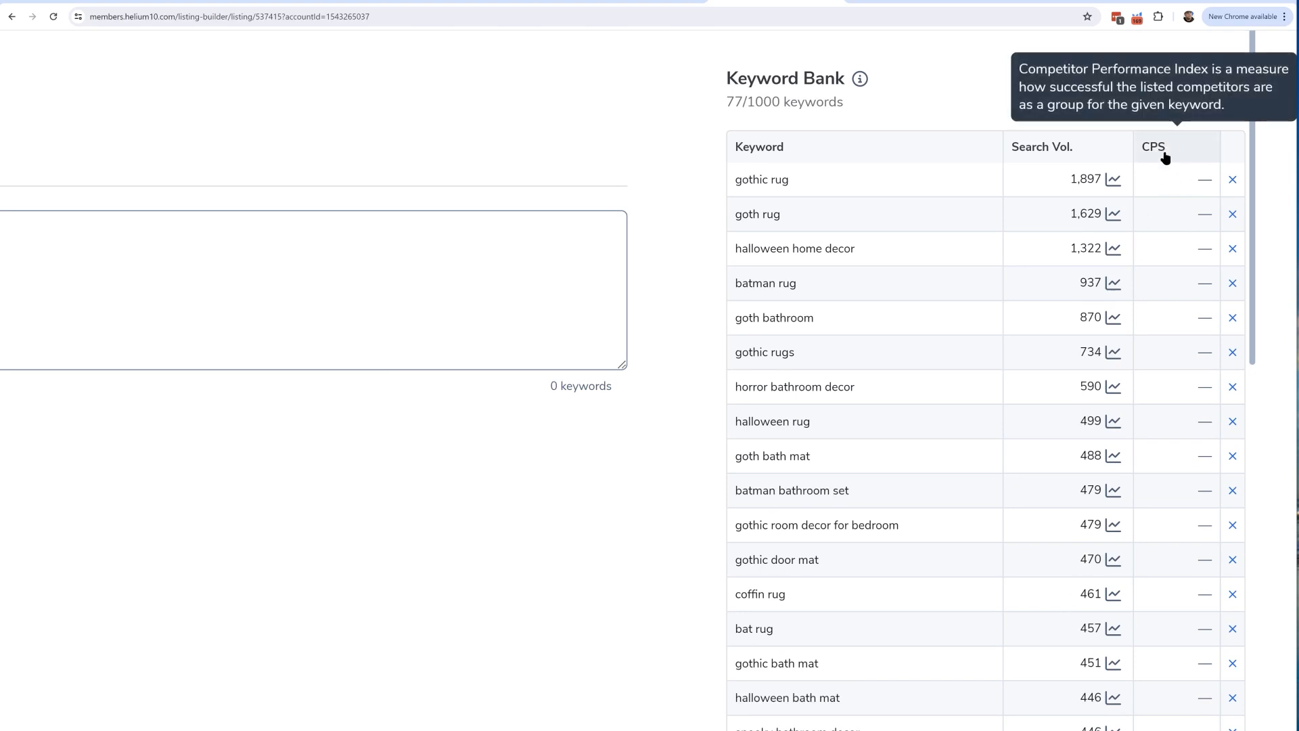
pyautogui.moveTo(1167, 193)
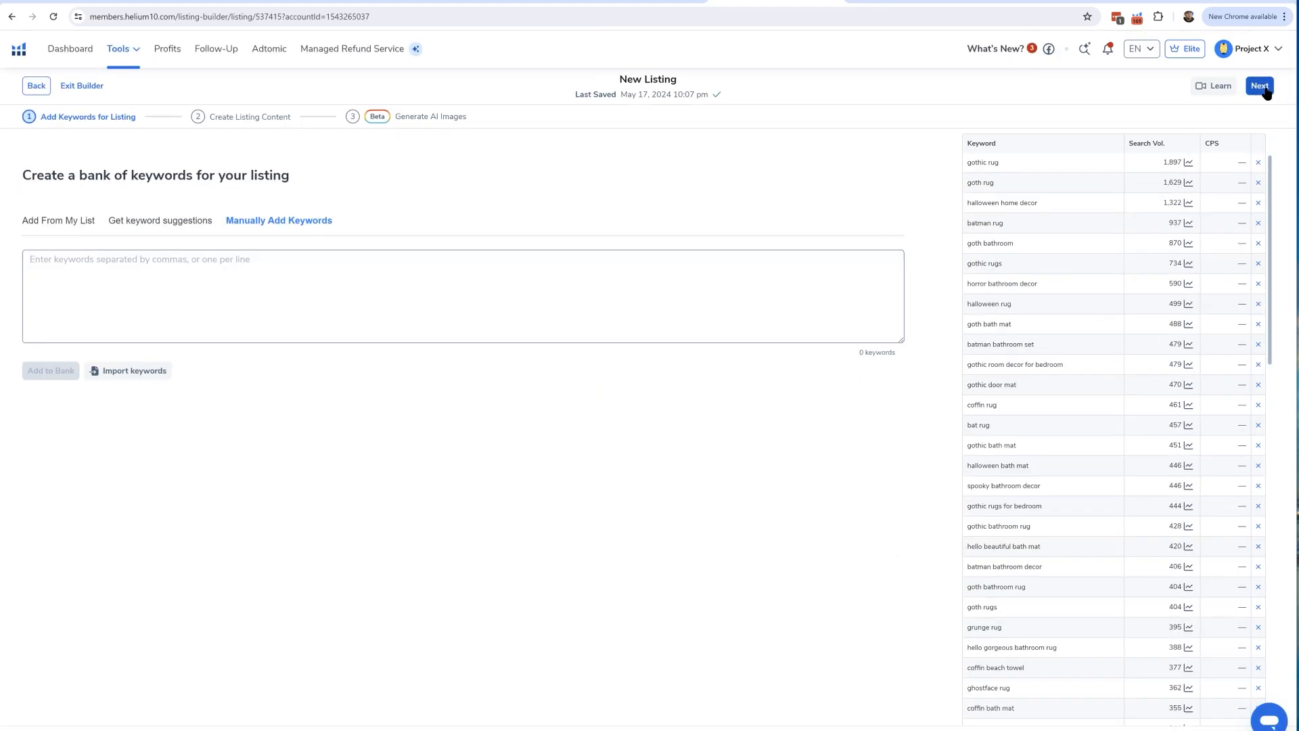
# Continue to listing content and view the 54 root keywords as 2-word, then 3+ word roots
pyautogui.click(1259, 87)
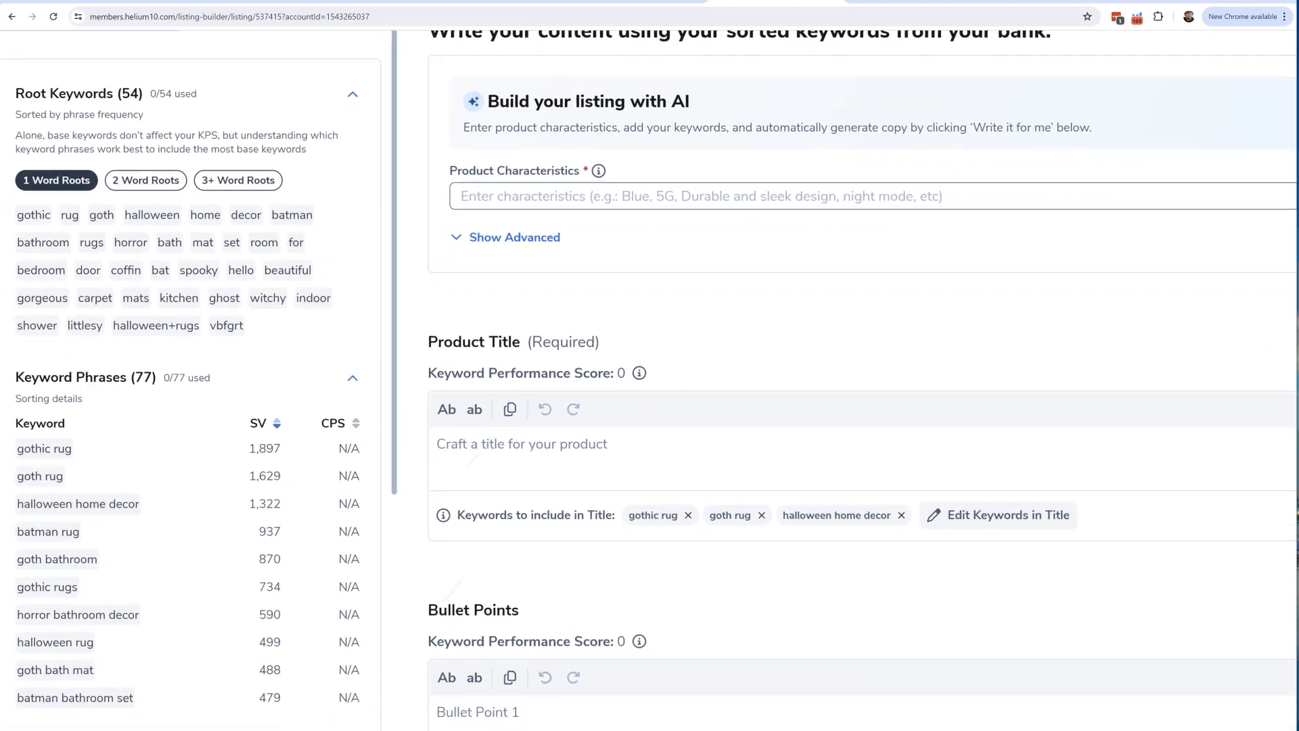
pyautogui.scroll(-3)
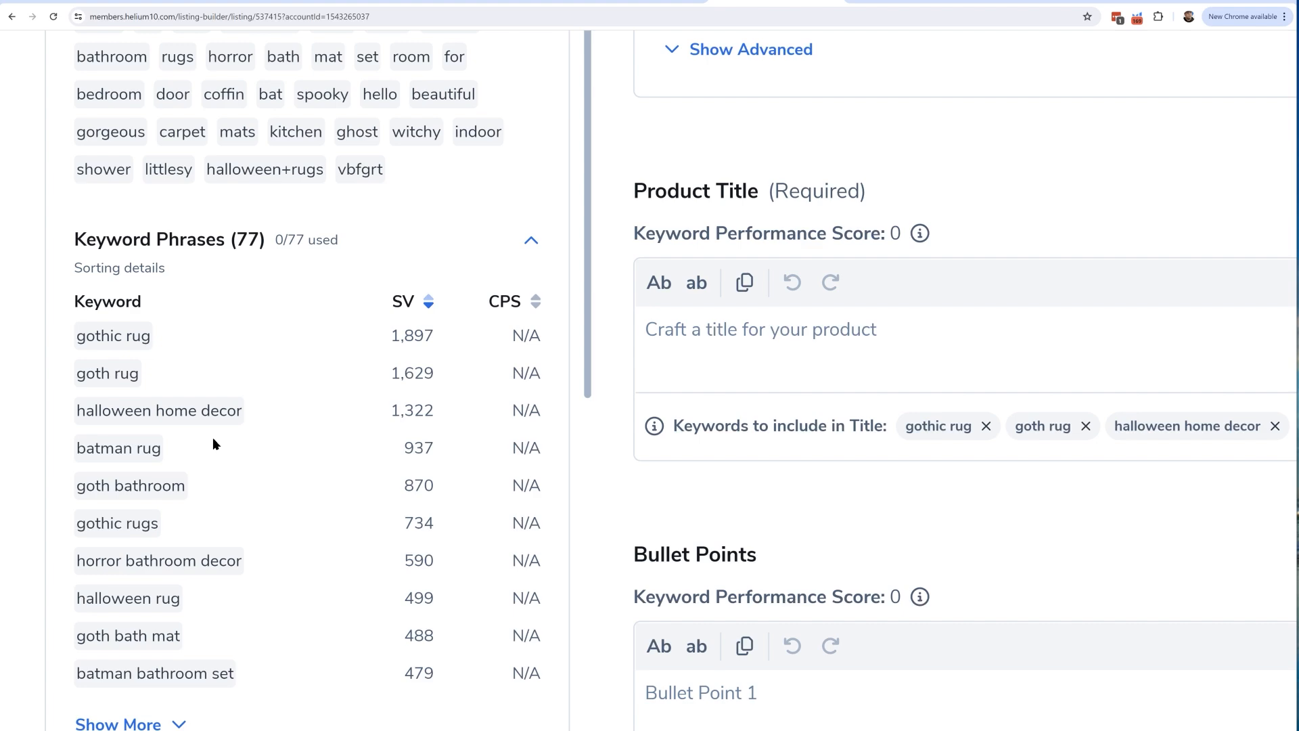
pyautogui.moveTo(189, 335)
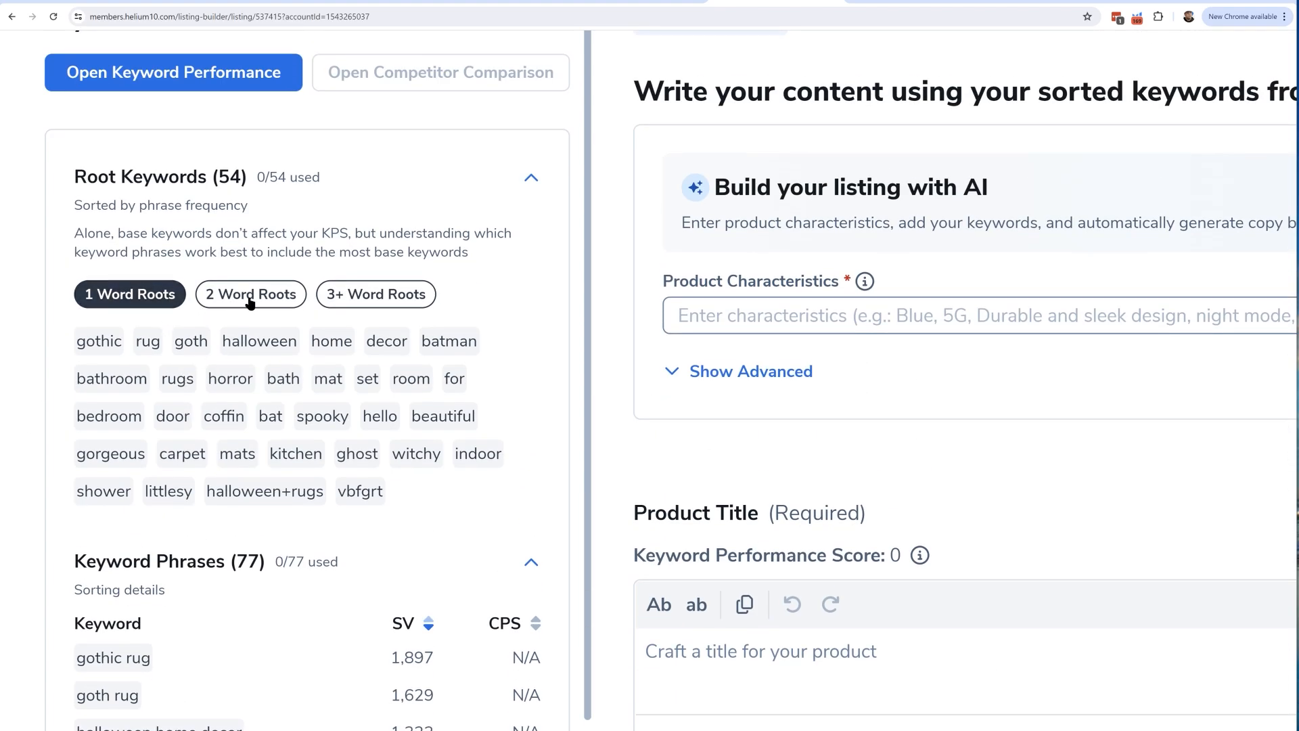
pyautogui.moveTo(369, 309)
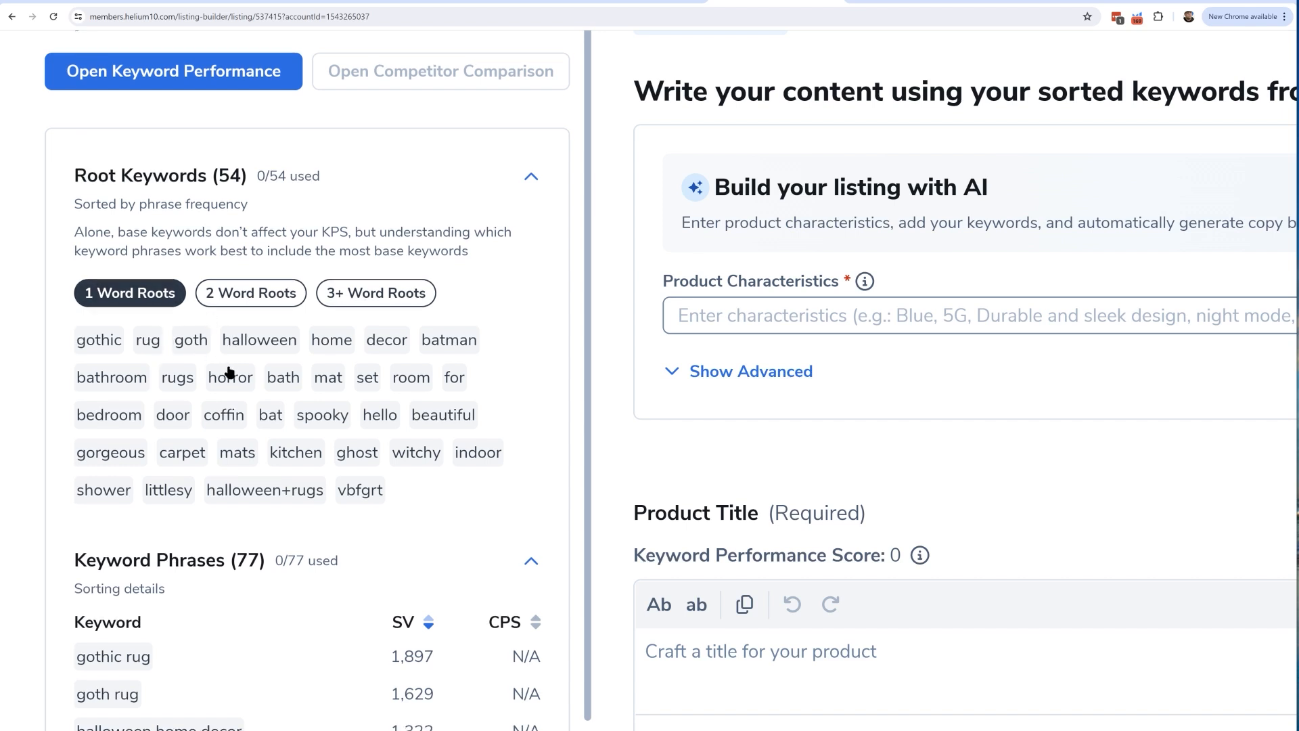
pyautogui.scroll(-3)
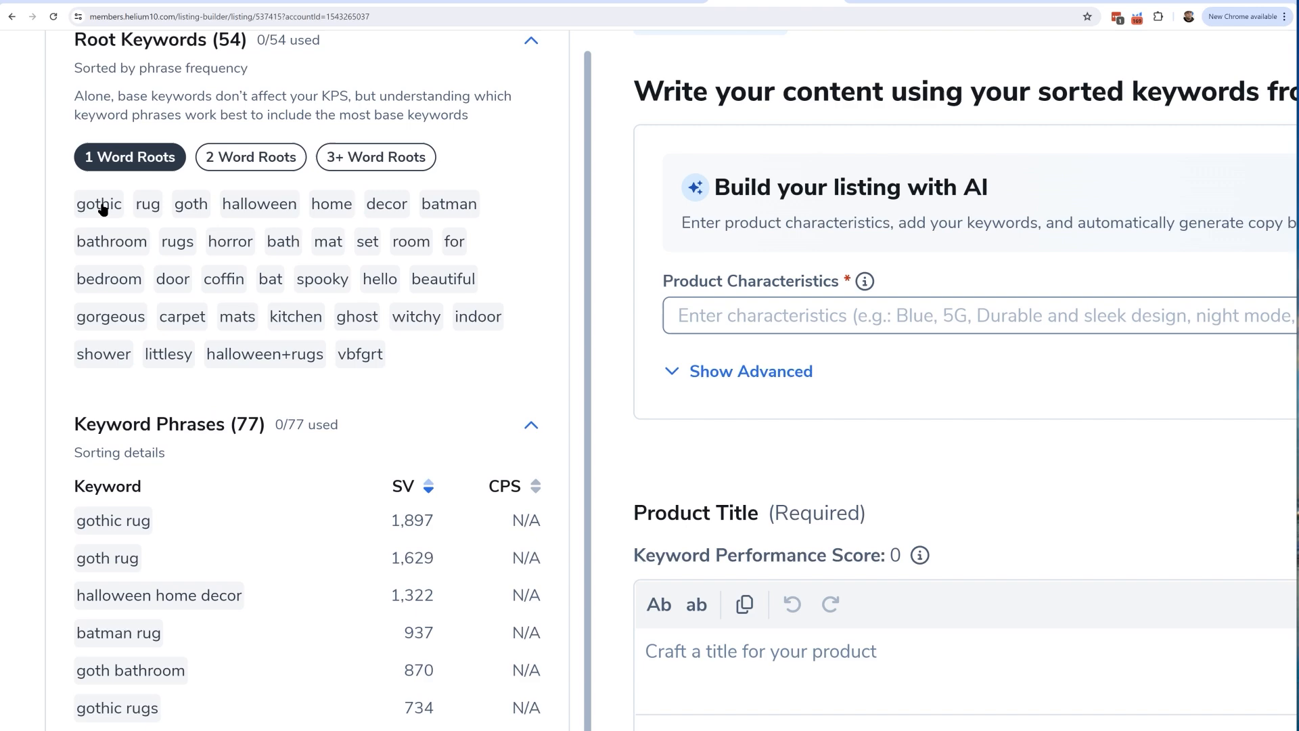
pyautogui.moveTo(192, 593)
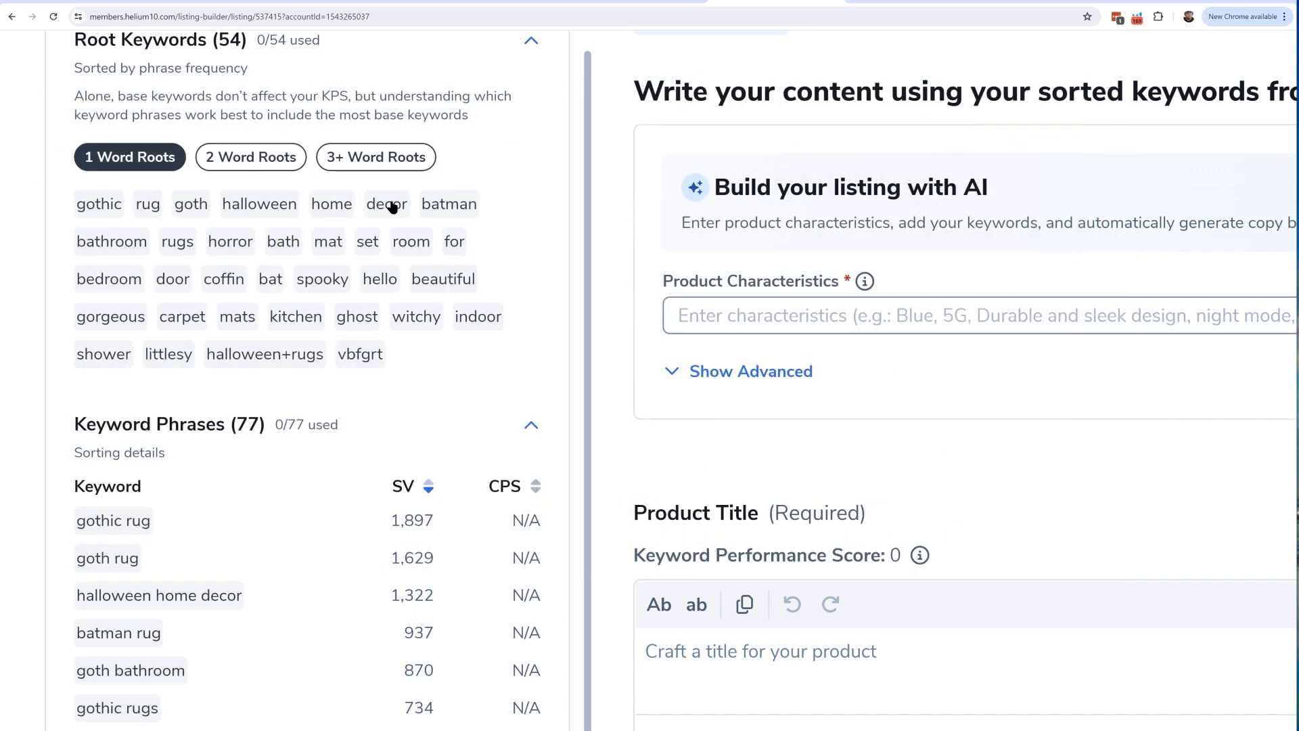
pyautogui.moveTo(422, 325)
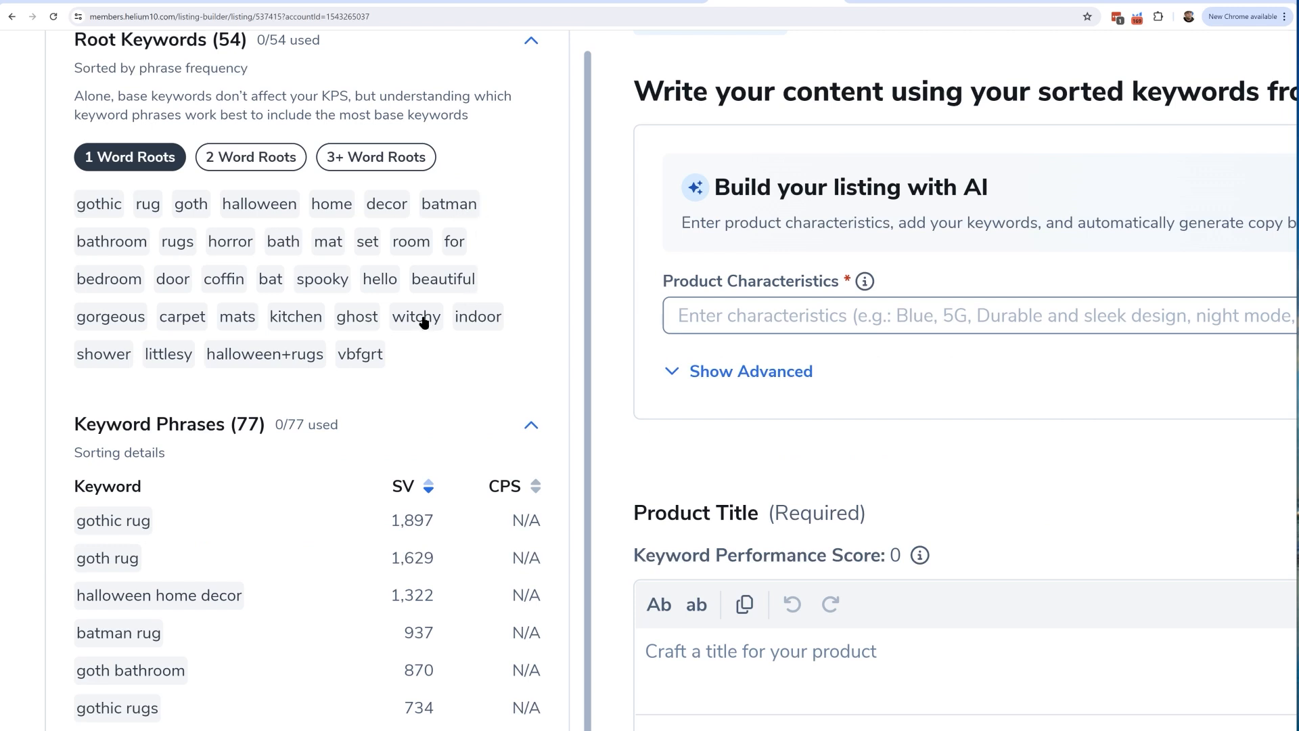
pyautogui.click(250, 157)
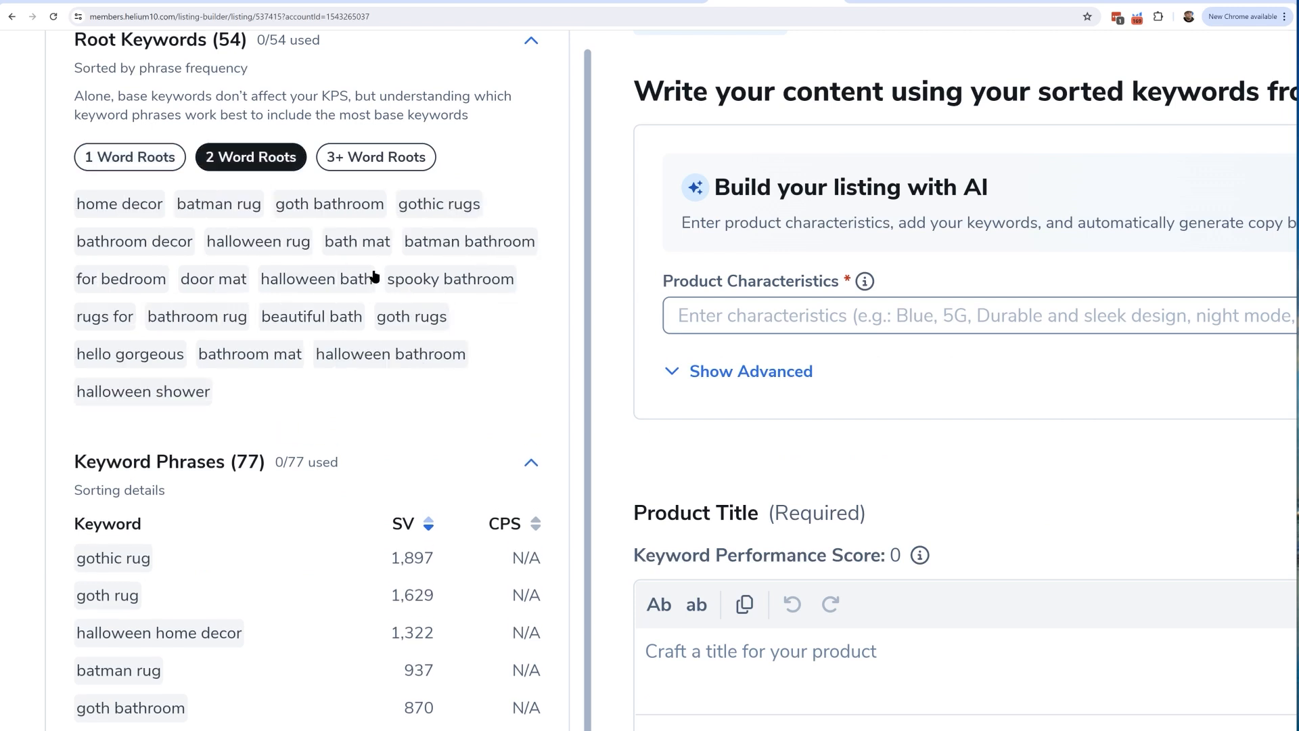
pyautogui.moveTo(214, 293)
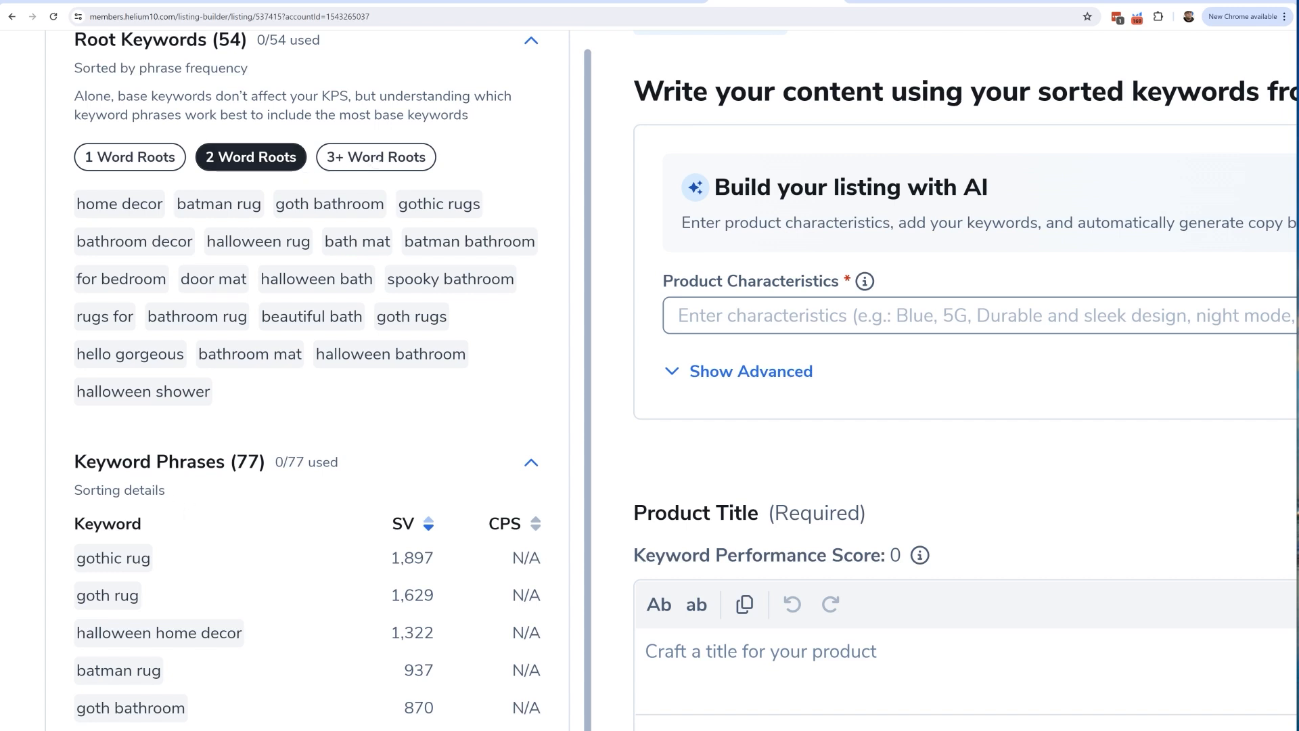
pyautogui.click(376, 157)
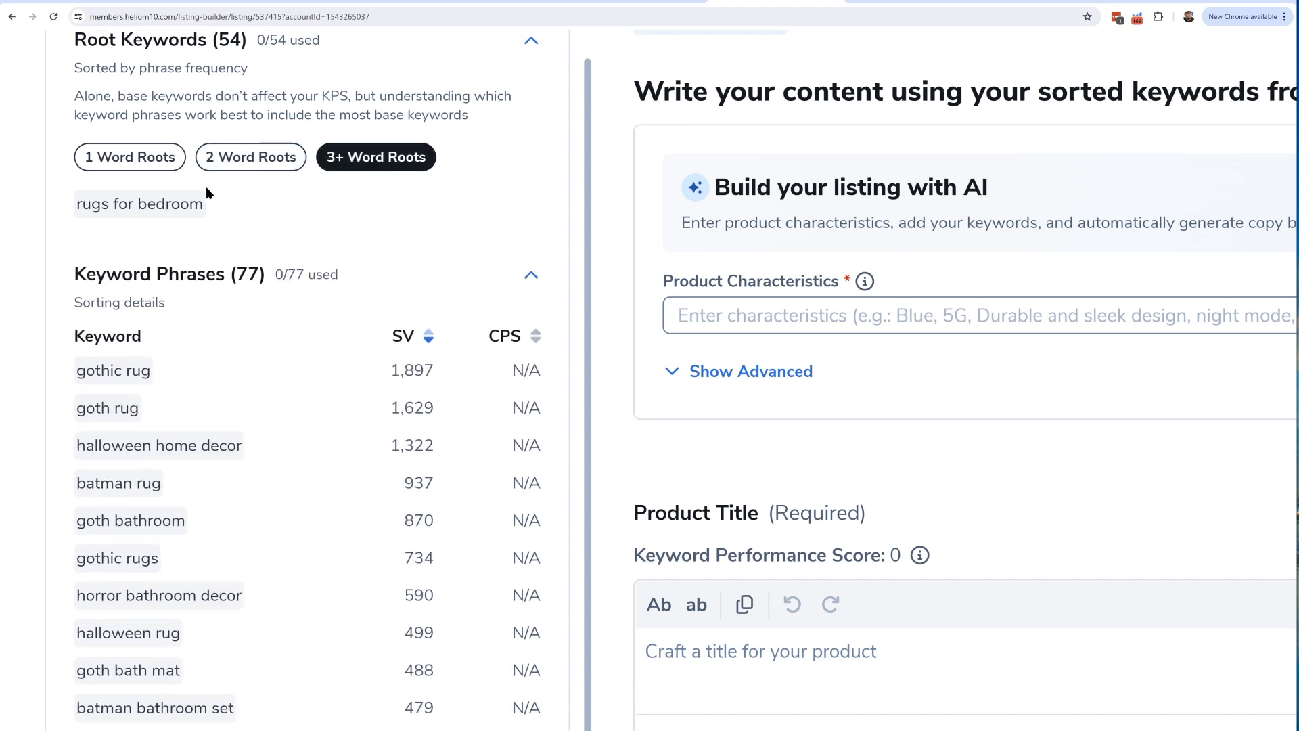
pyautogui.moveTo(441, 168)
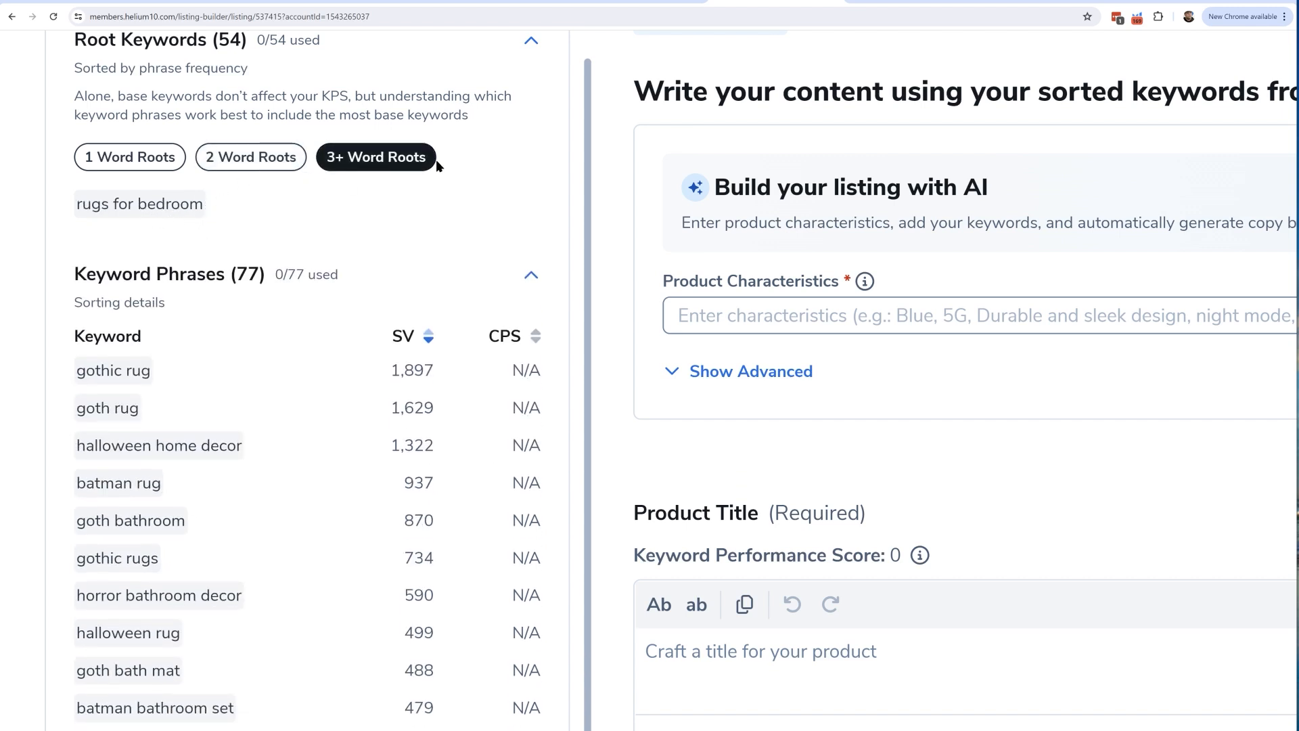